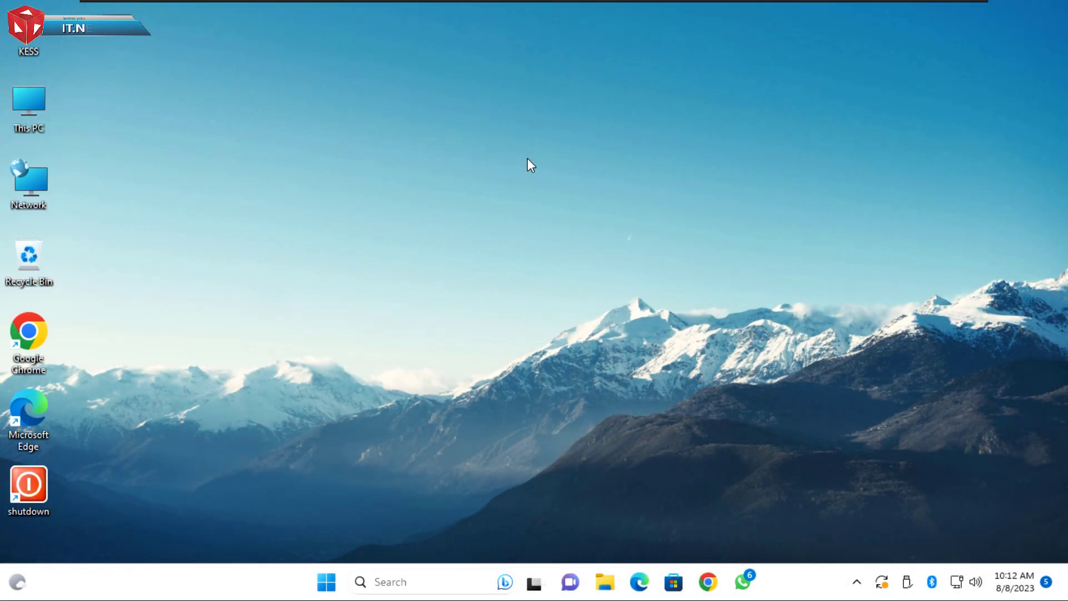
pyautogui.moveTo(575, 237)
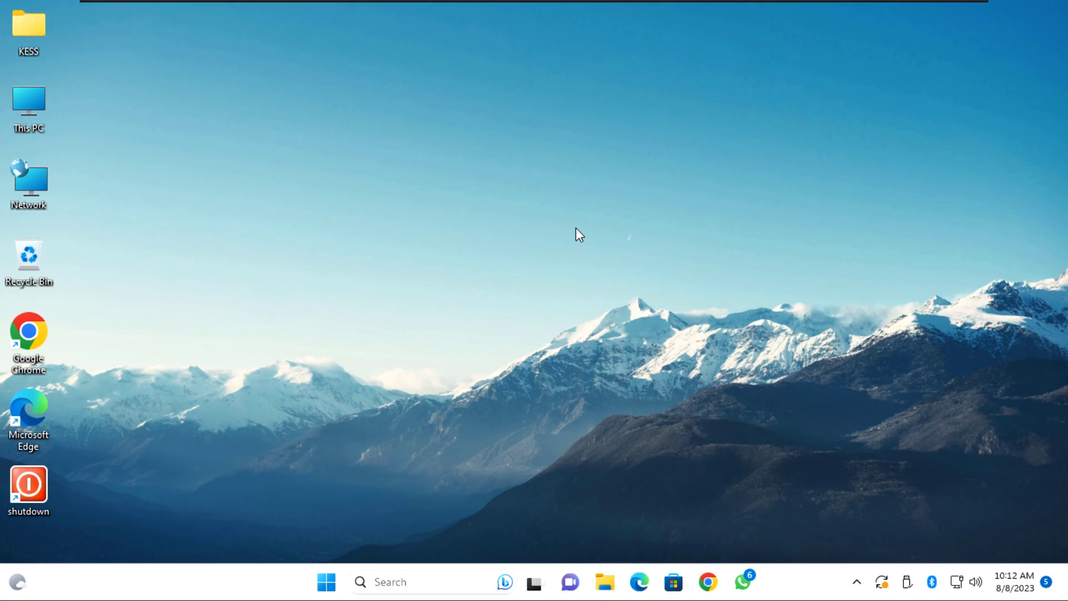
pyautogui.moveTo(574, 235)
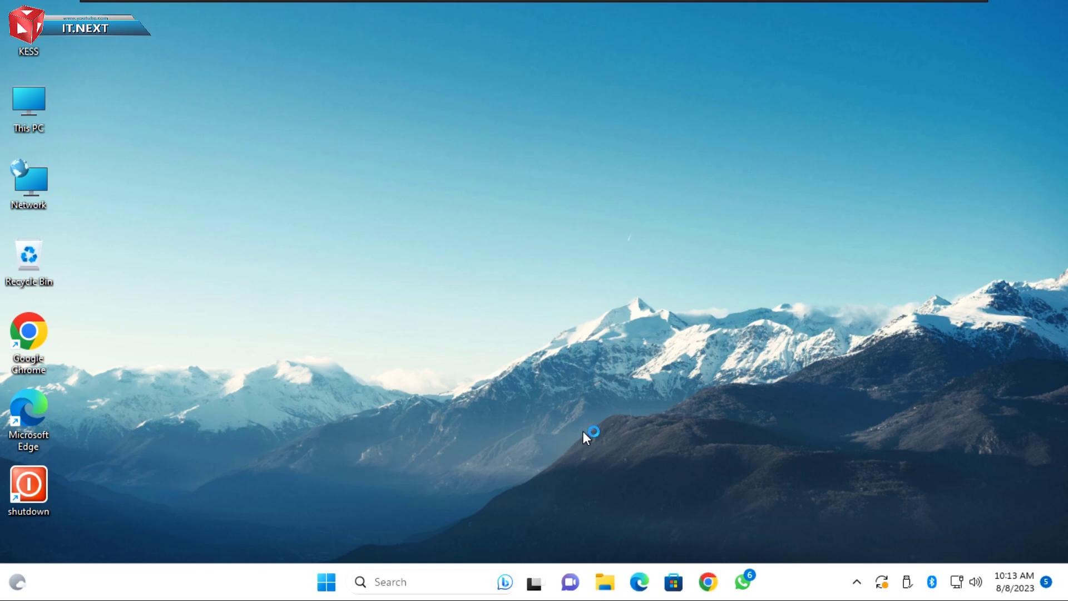
# - Launch Chrome, search Google for 'lock pw' and open the LockPW Chrome Web Store page
pyautogui.doubleClick(30, 334)
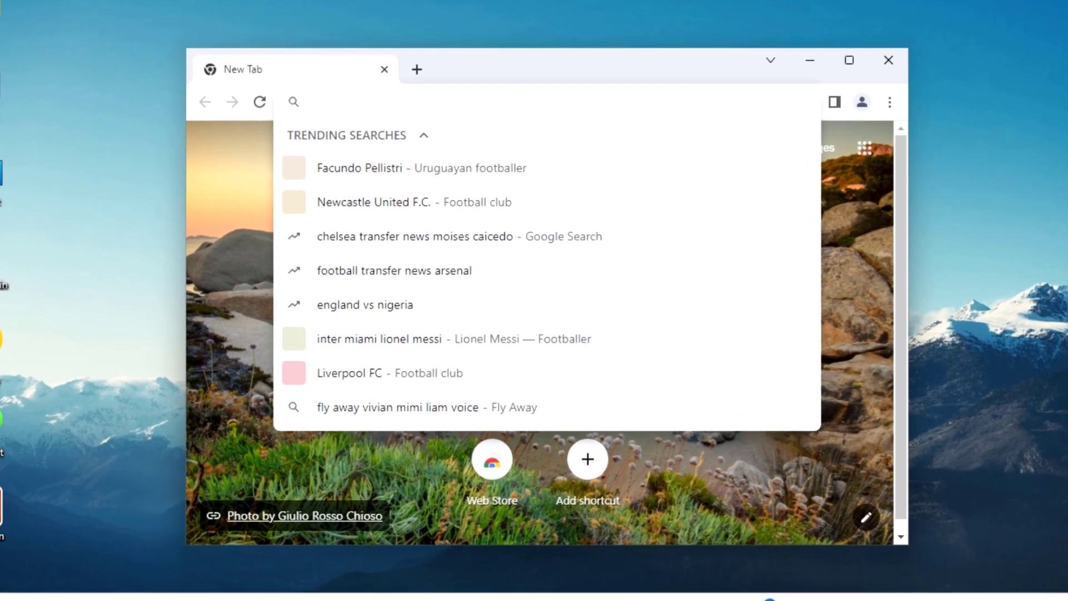
pyautogui.write('lock p')
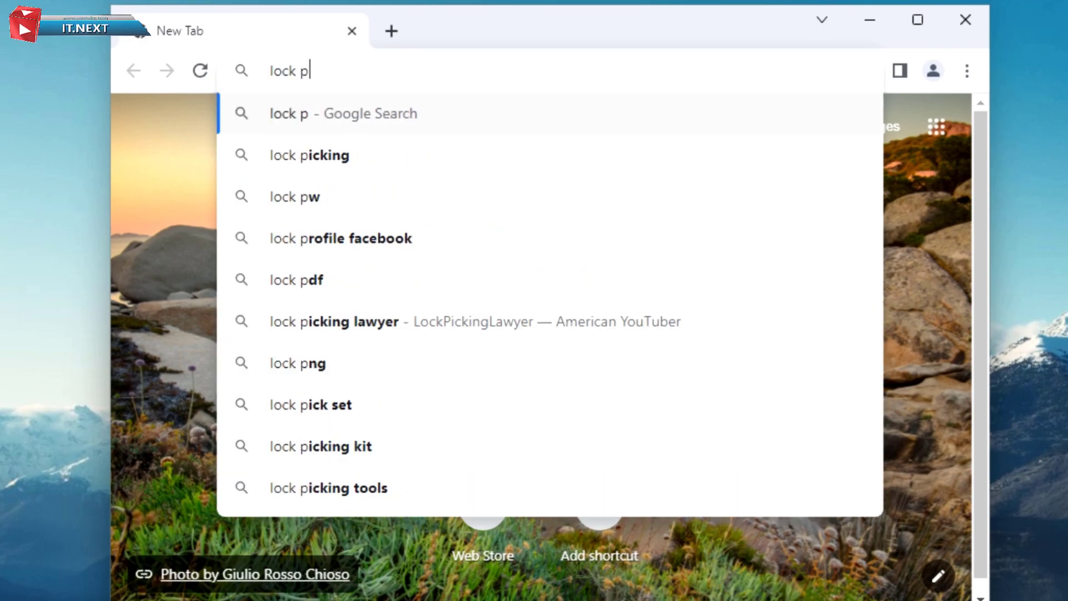
pyautogui.click(293, 196)
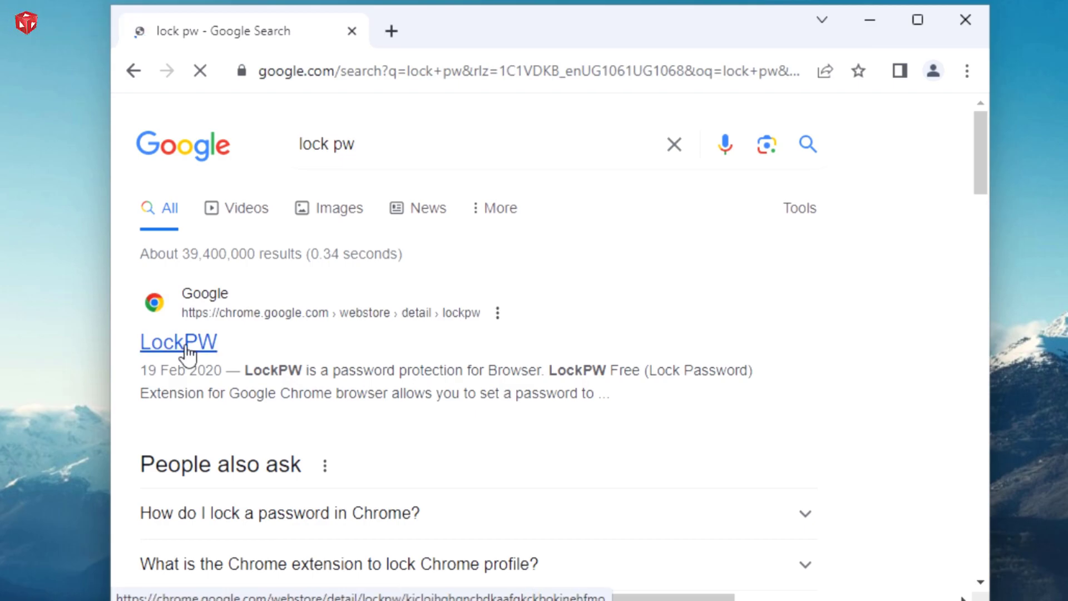
pyautogui.click(178, 343)
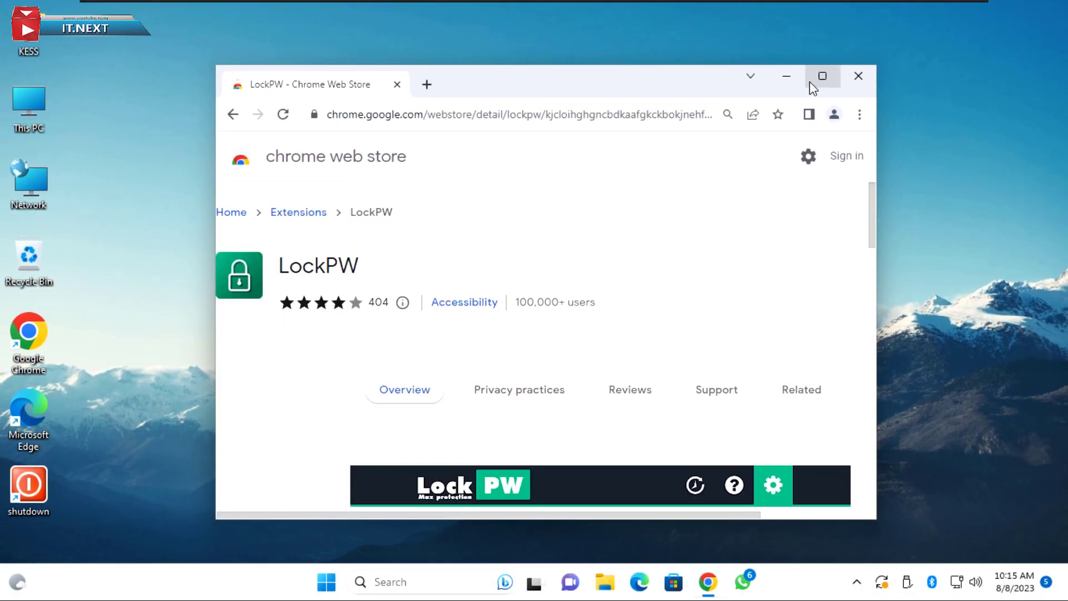
# - Maximize the window and add LockPW to Chrome, confirming the install prompt
pyautogui.click(822, 75)
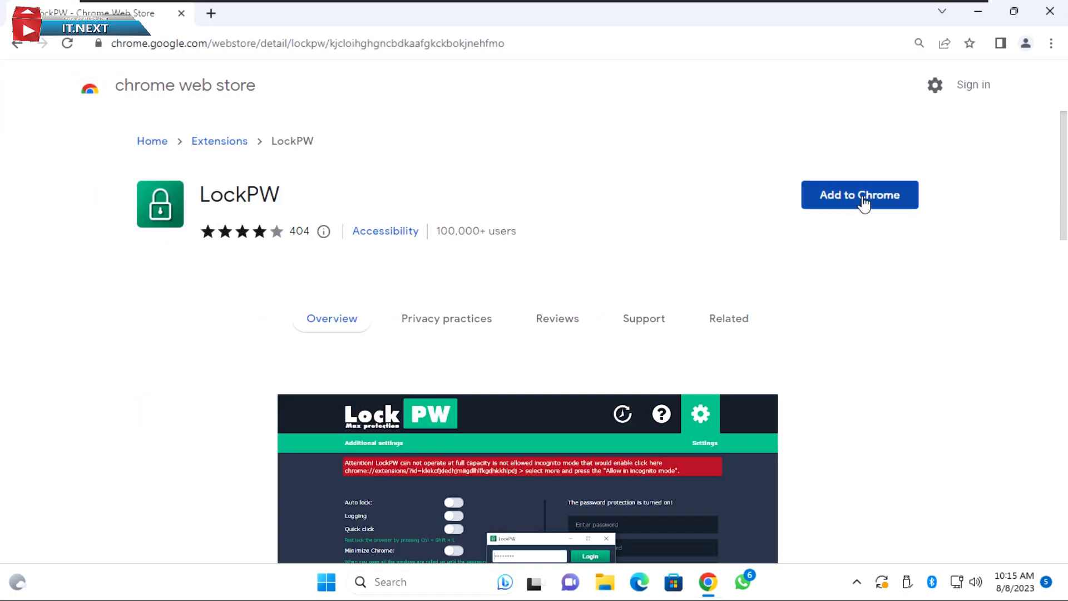
pyautogui.click(861, 195)
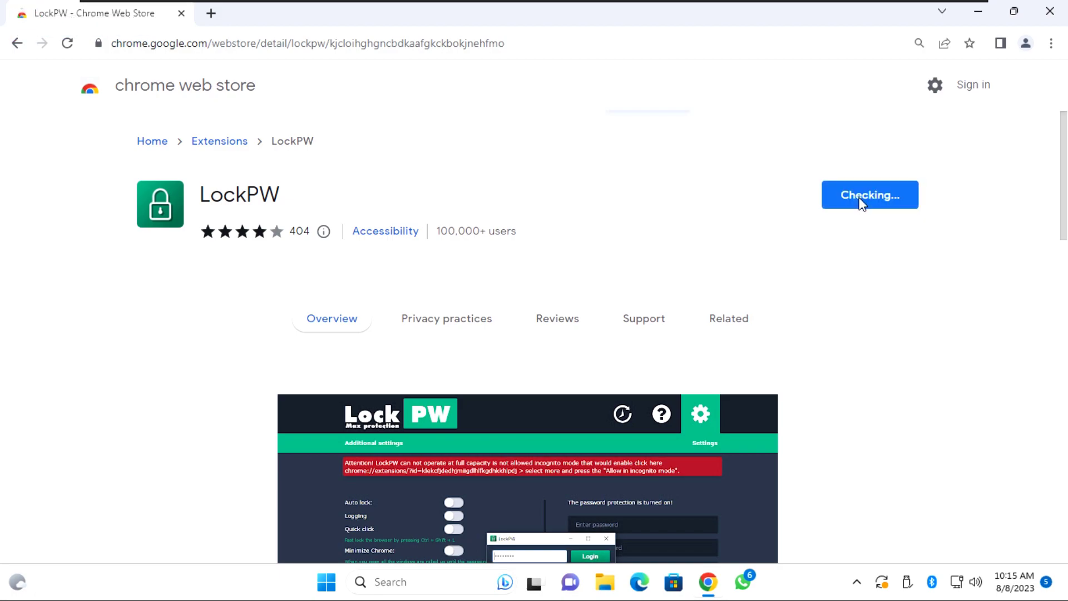
pyautogui.click(870, 194)
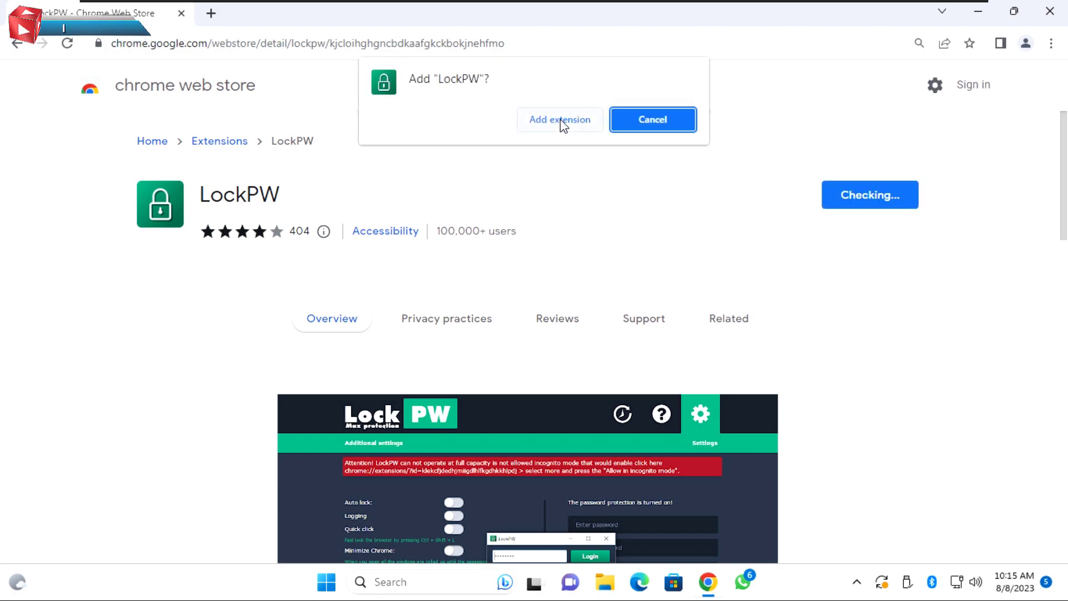
pyautogui.click(559, 119)
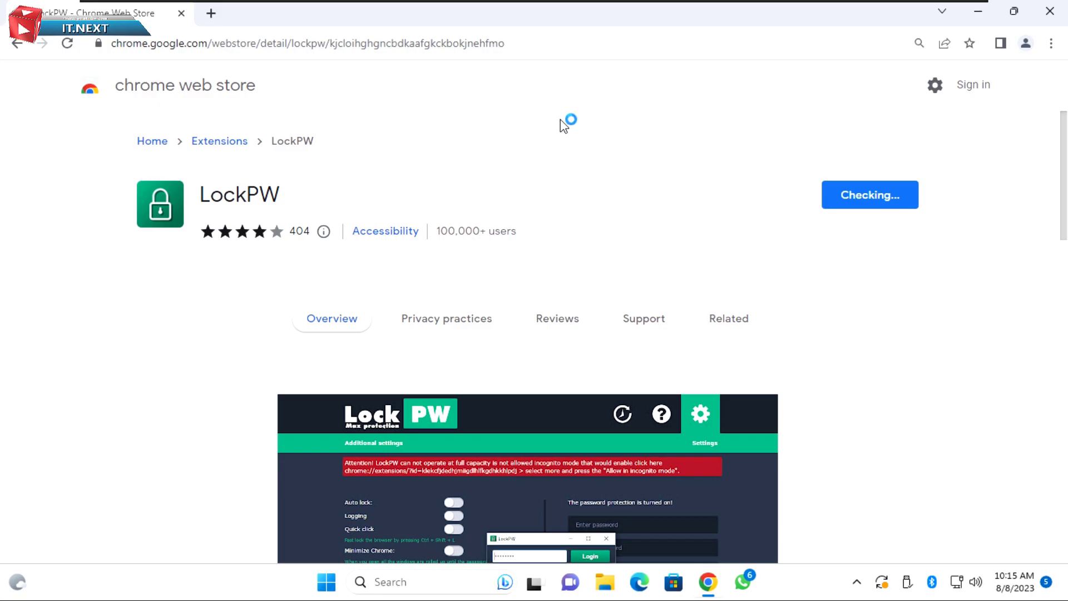
pyautogui.click(870, 195)
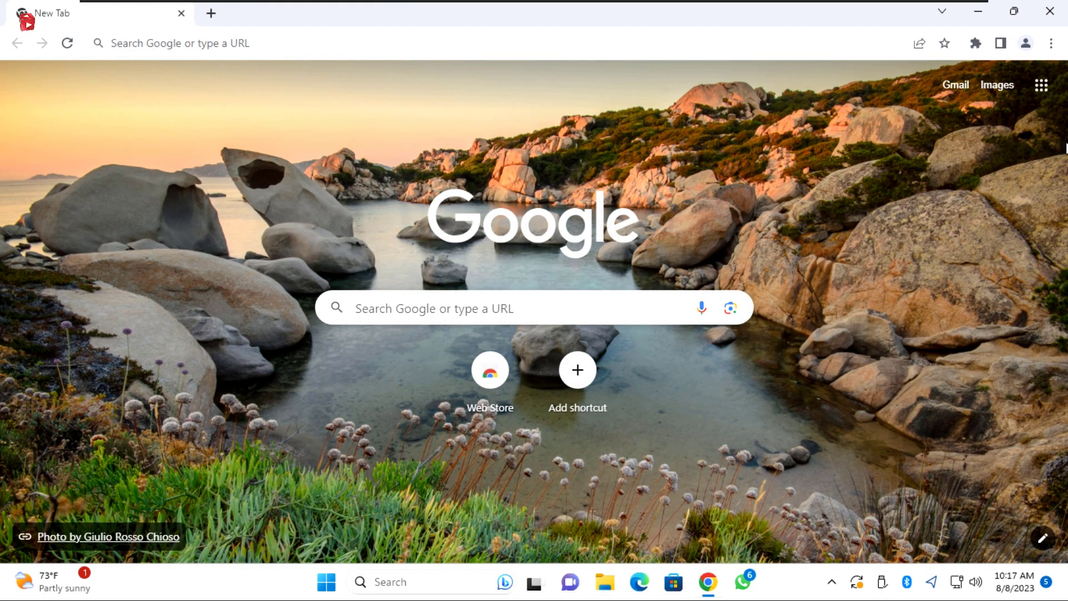
# - Pin LockPW to the toolbar from the Extensions menu and open its Options page
pyautogui.click(973, 43)
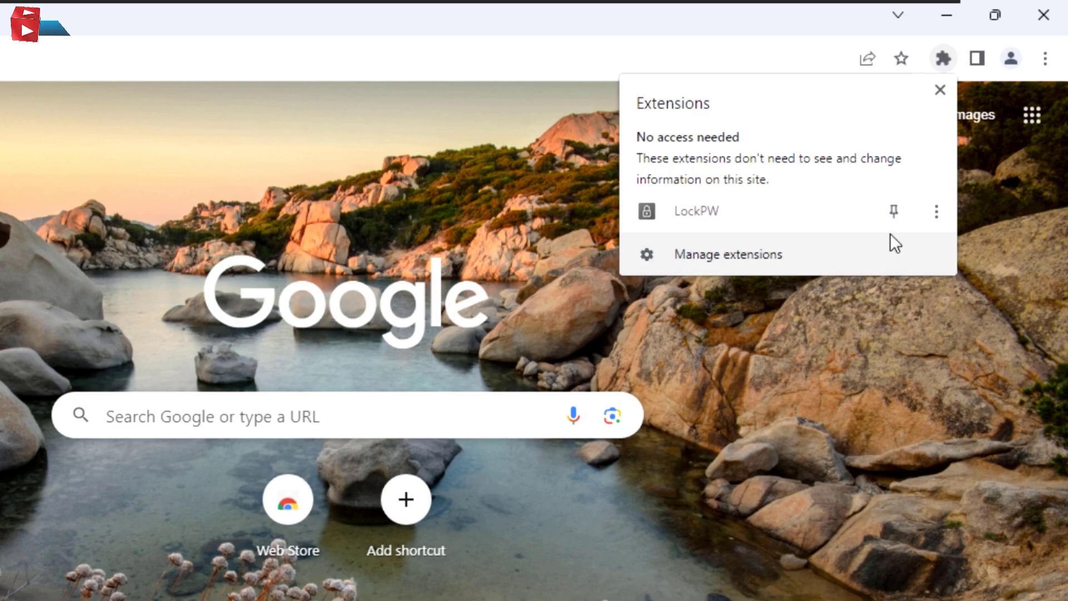
pyautogui.click(893, 211)
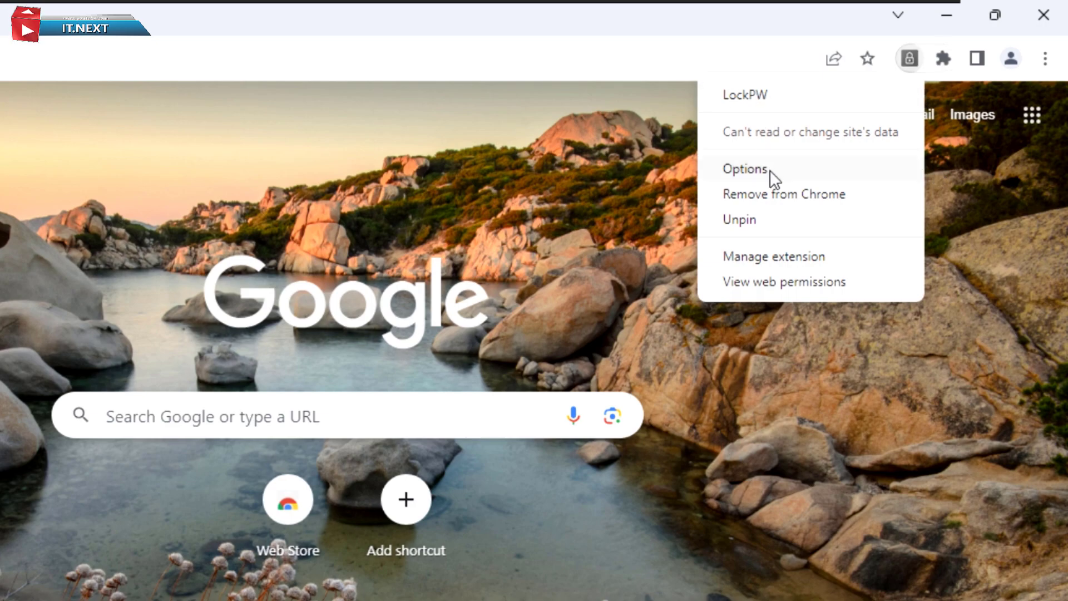
pyautogui.click(745, 169)
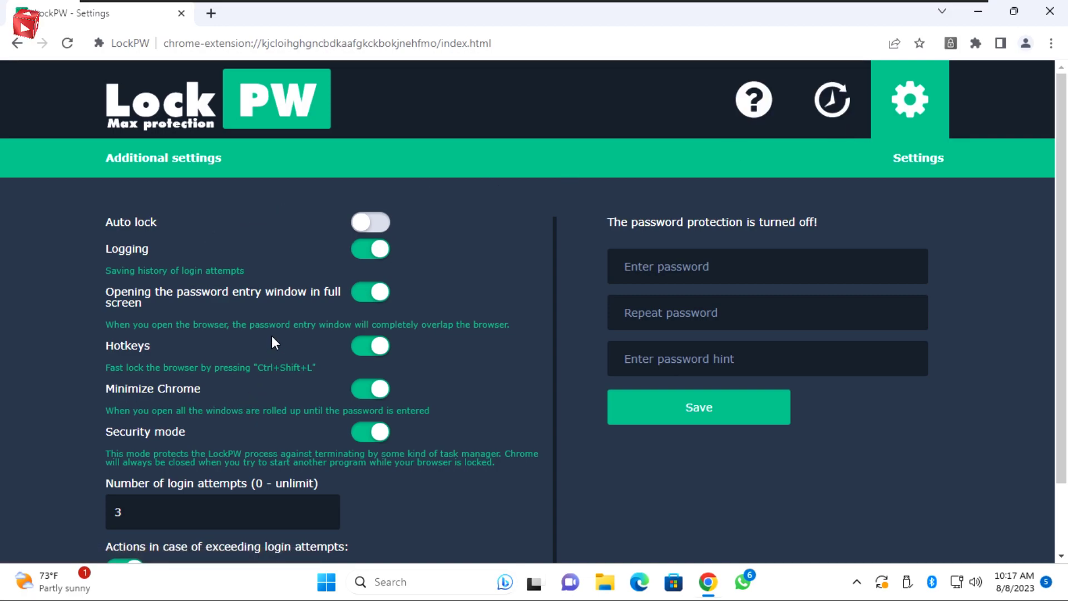
# - Enable auto lock, enter the password twice with hint 'kk', and save to turn protection on
pyautogui.scroll(-3)
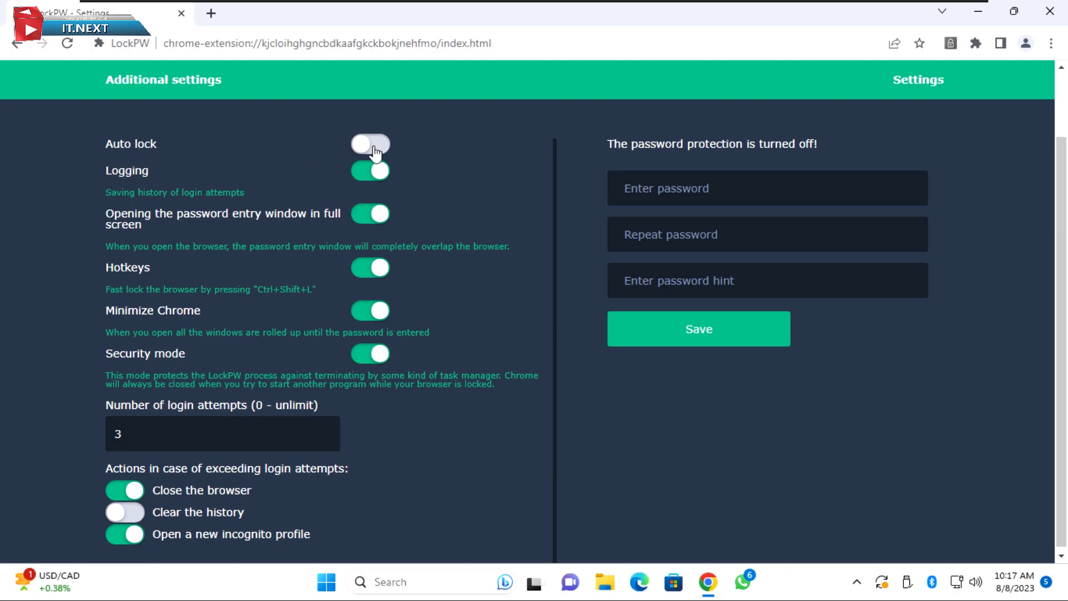
pyautogui.click(369, 146)
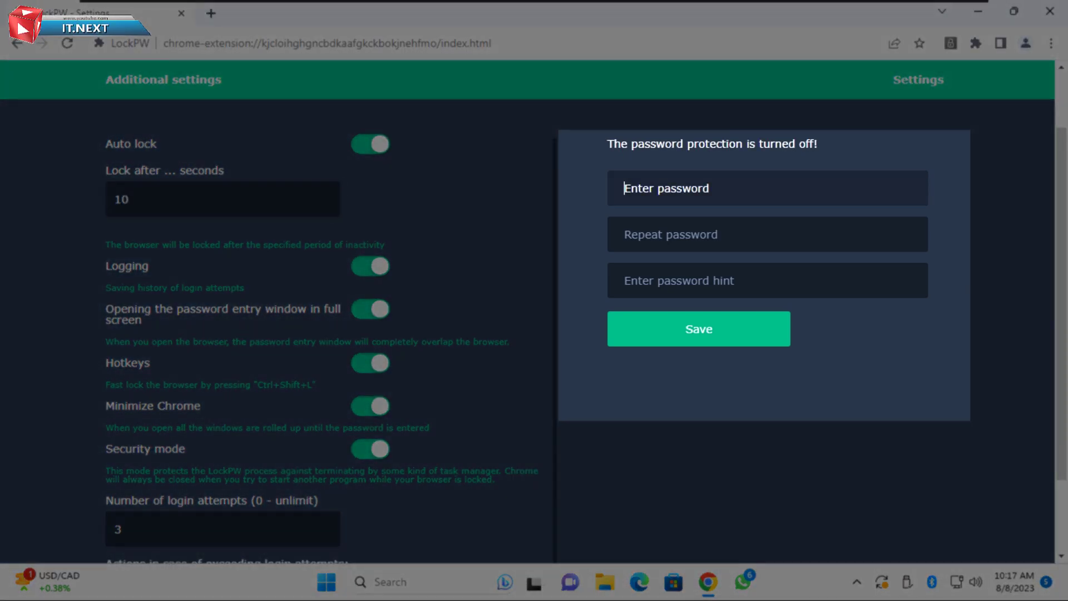
pyautogui.write('••')
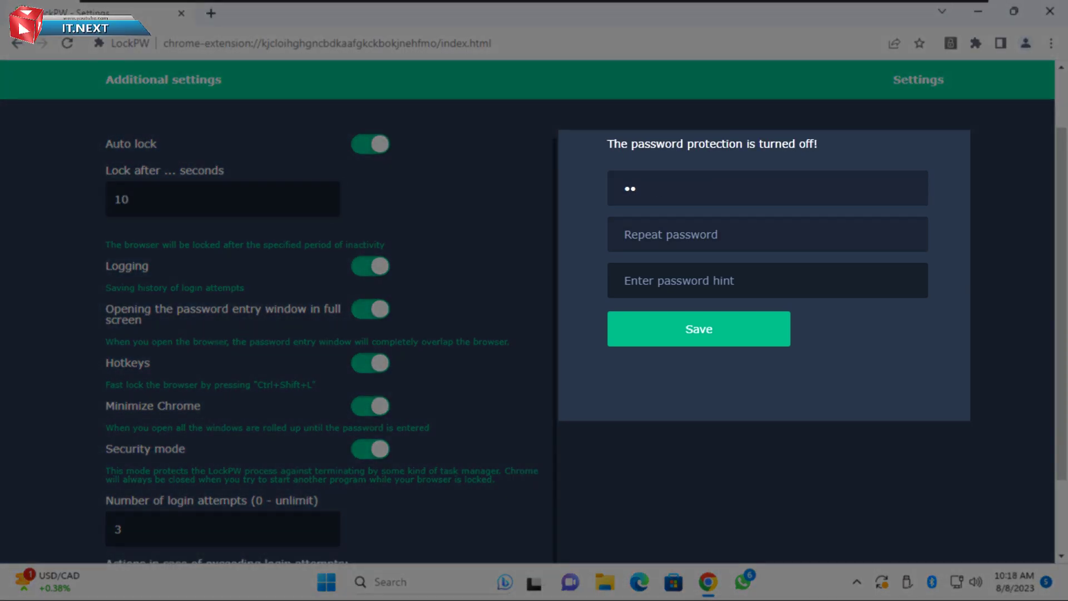
pyautogui.write('••')
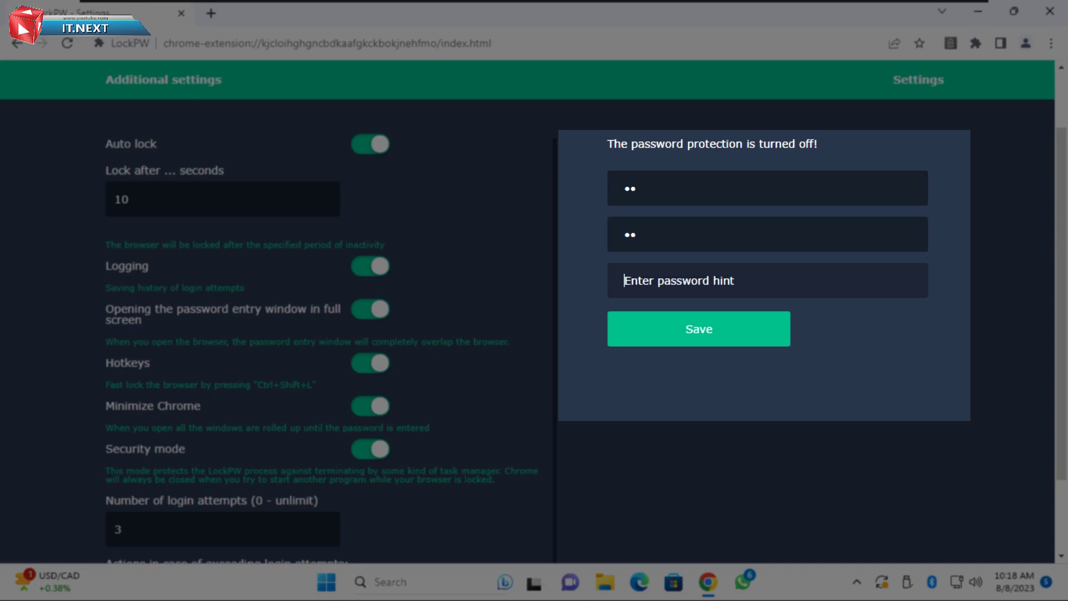
pyautogui.write('kk')
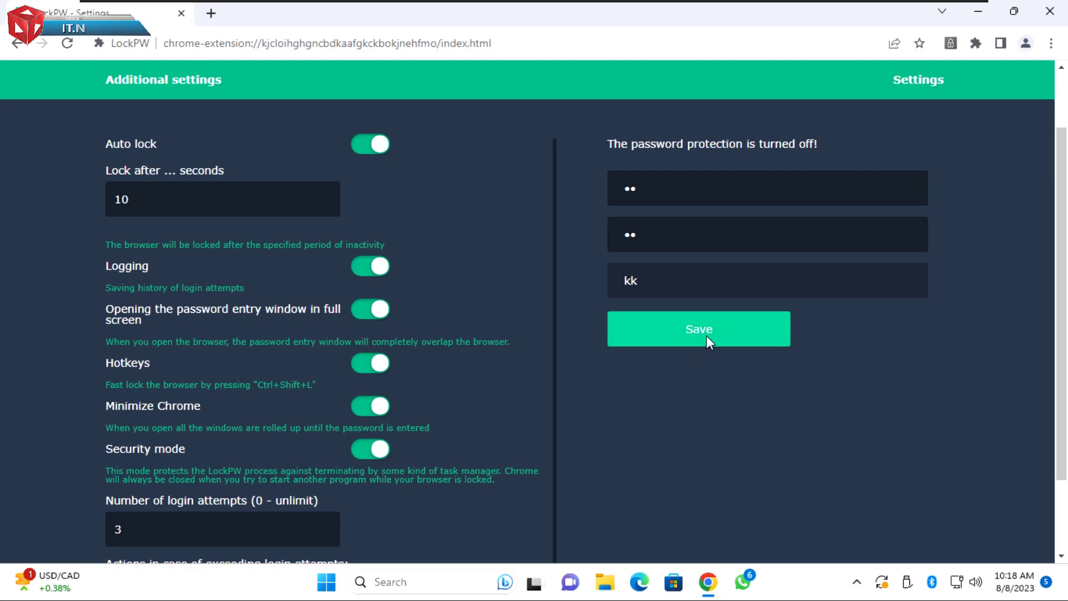
pyautogui.click(699, 329)
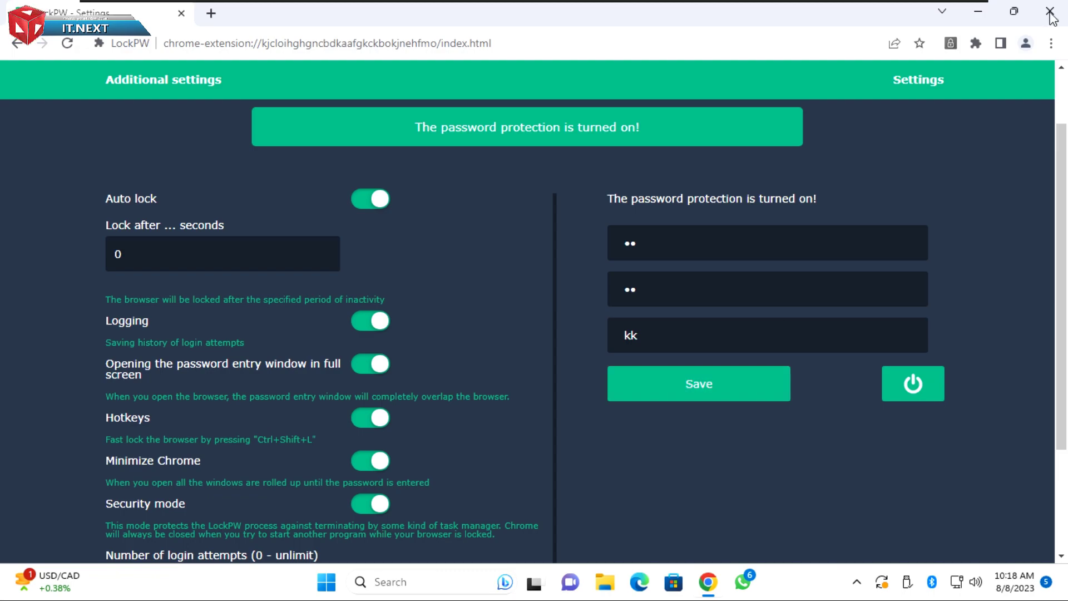
# - Close Chrome, reopen it and log in through the LockPW lock screen with the saved password
pyautogui.click(1046, 11)
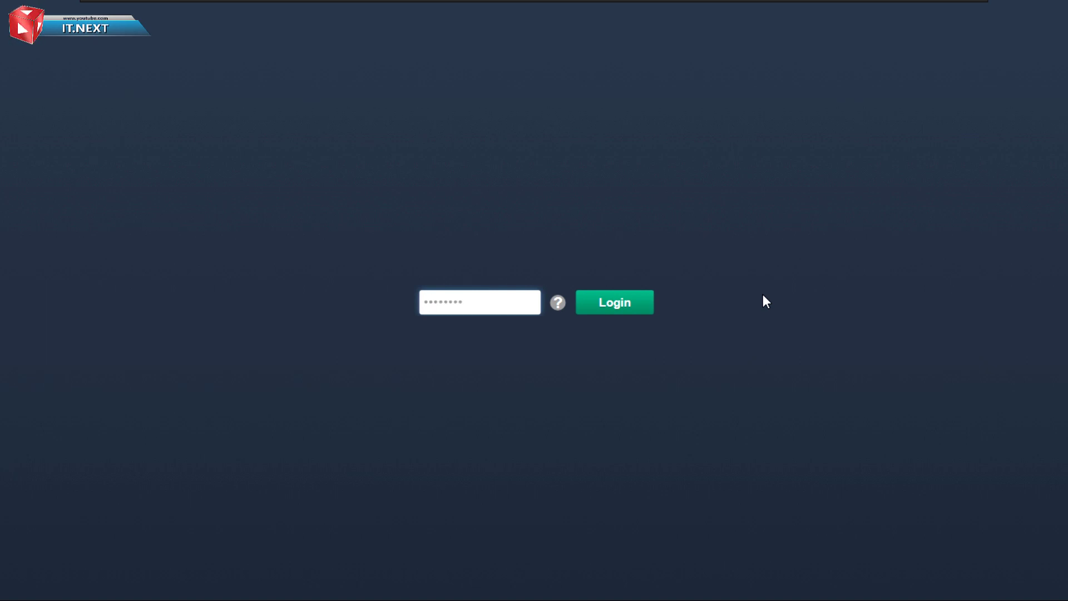
pyautogui.click(614, 302)
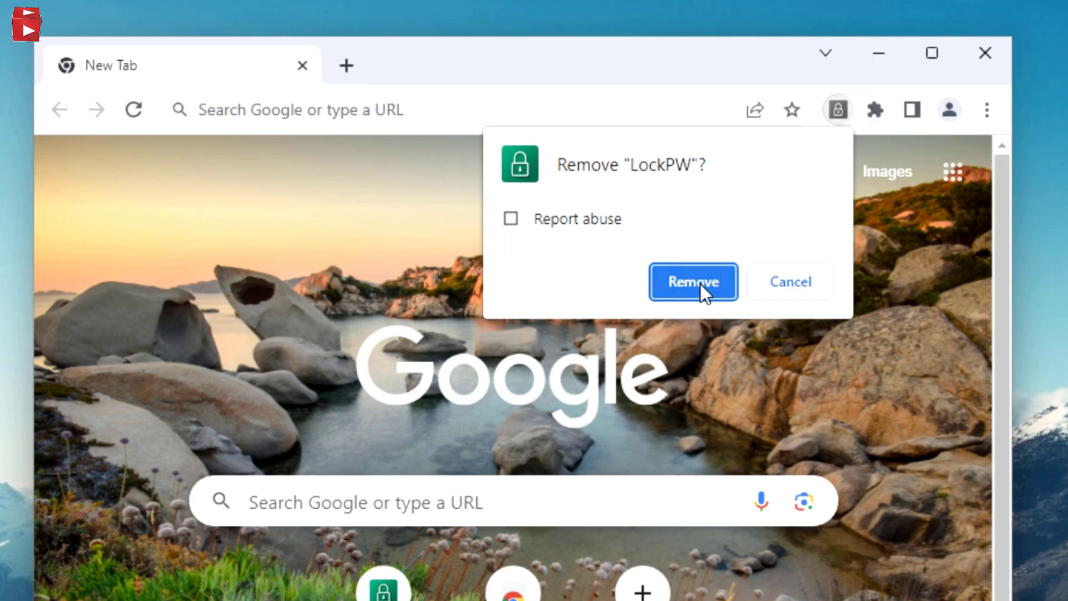
# - Confirm removing LockPW, then reopen Chrome from the taskbar to verify it starts without a password
pyautogui.click(693, 281)
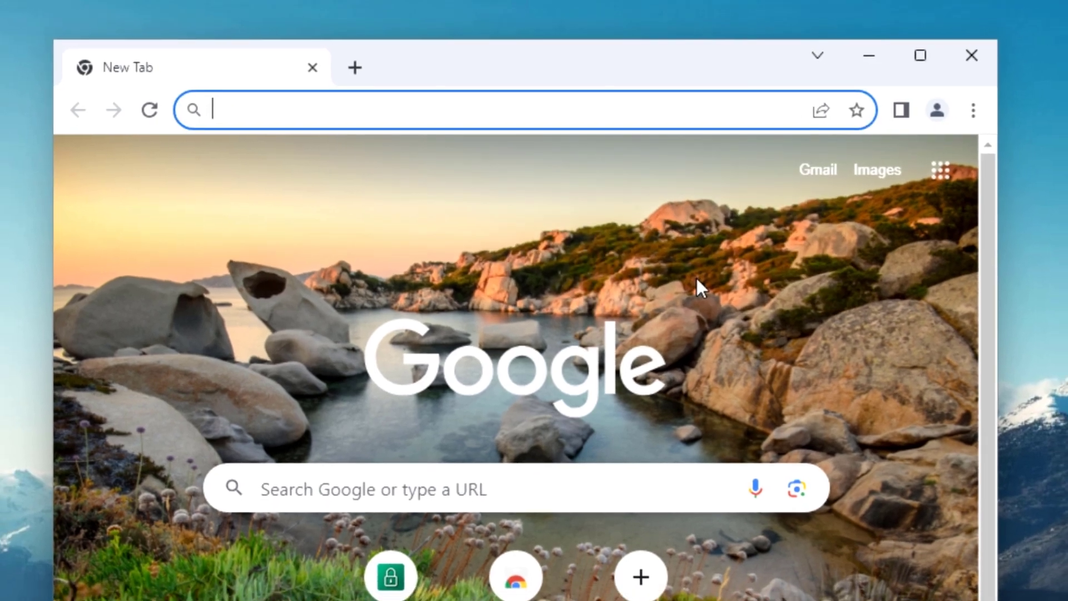
pyautogui.click(921, 55)
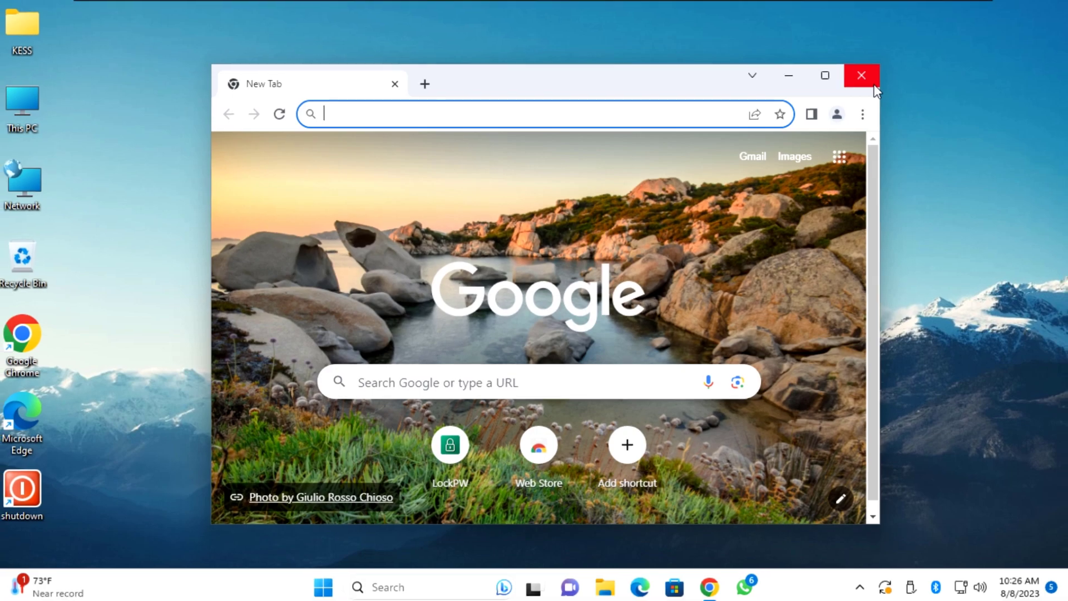
pyautogui.click(861, 76)
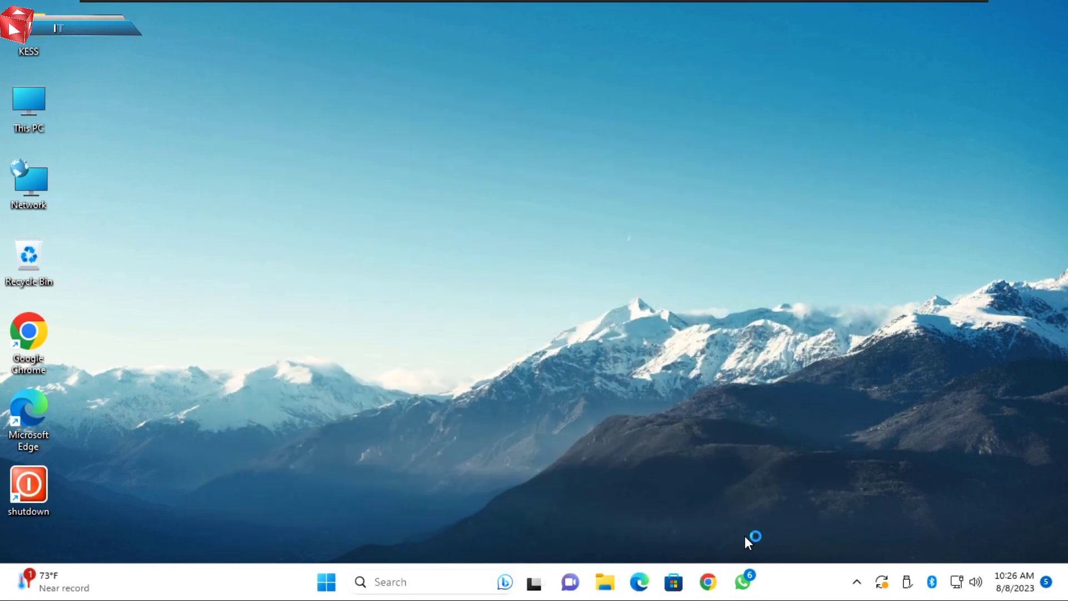
pyautogui.click(706, 581)
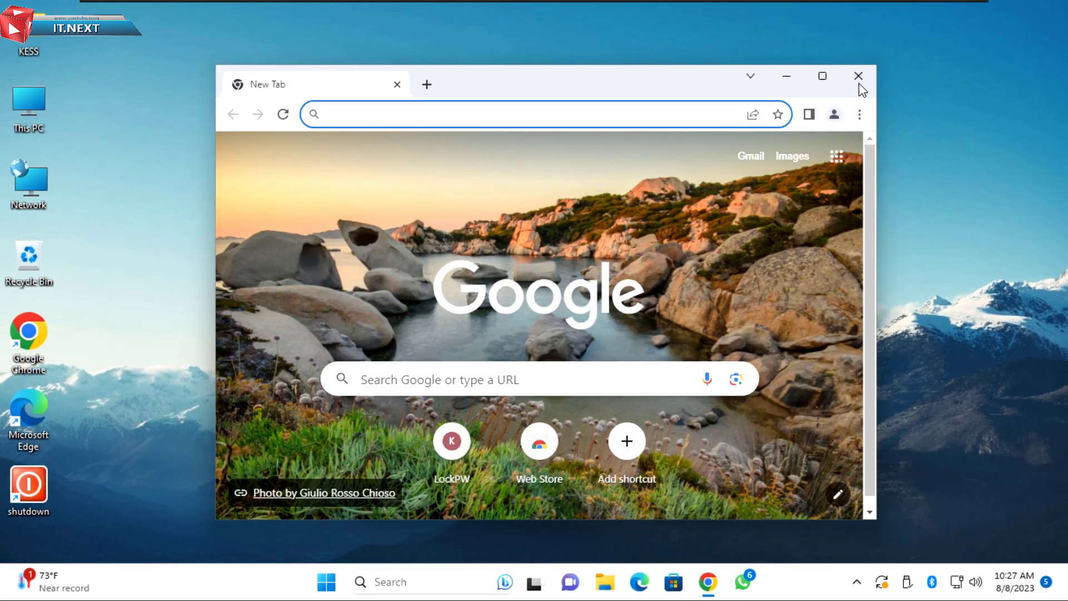
pyautogui.click(857, 76)
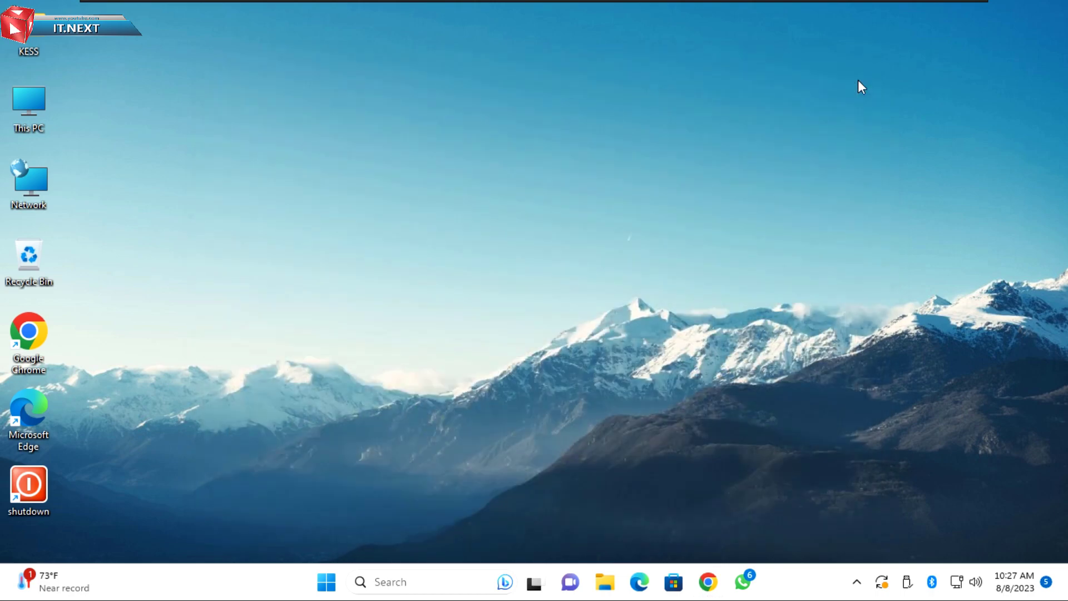
pyautogui.moveTo(571, 247)
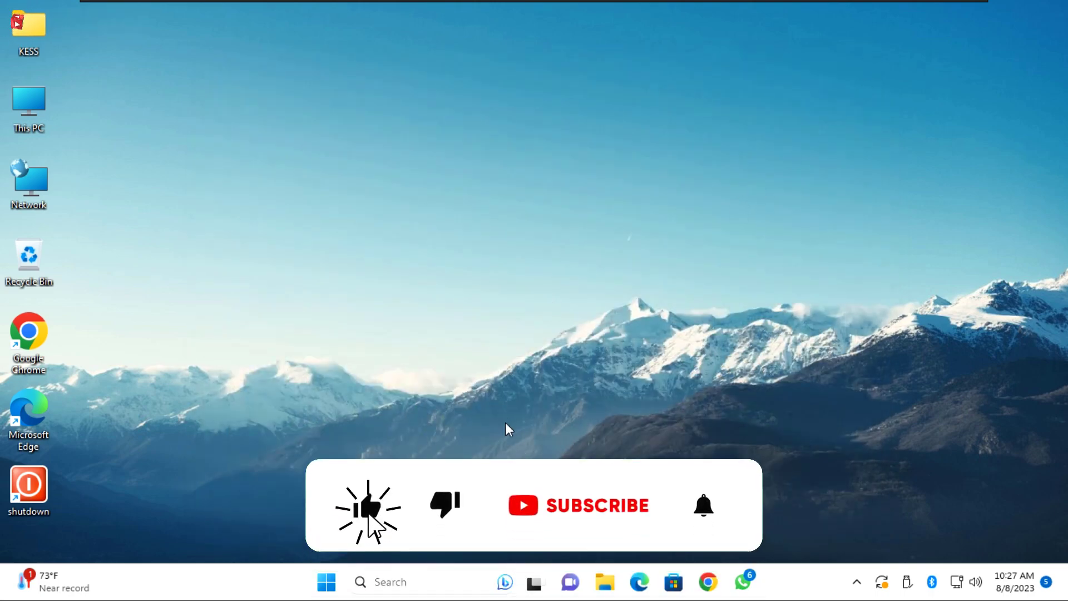
# - Open the Windows Start menu showing pinned and recommended apps
pyautogui.click(325, 596)
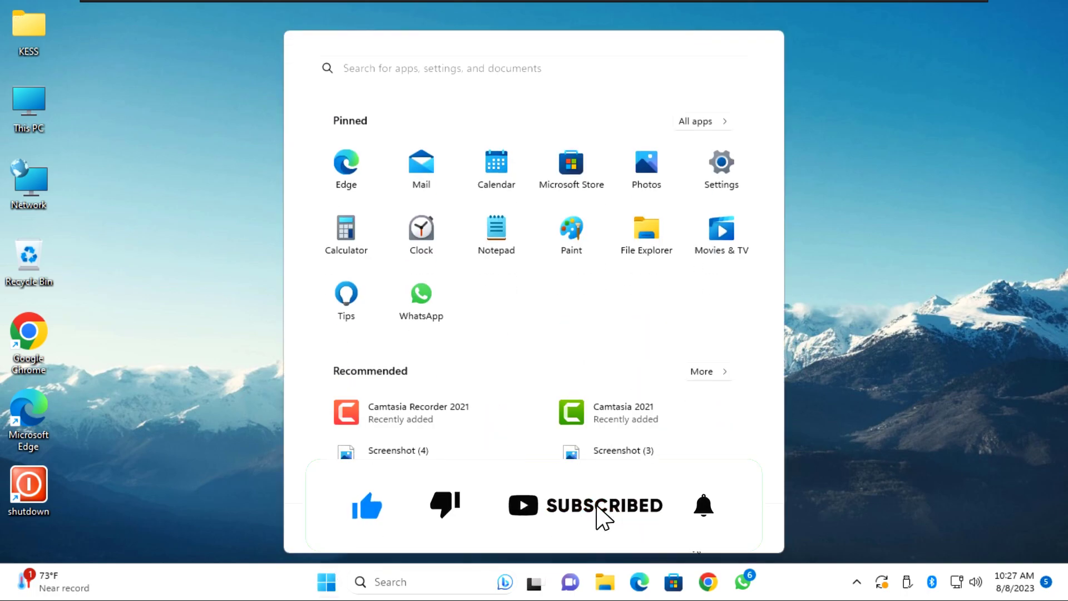